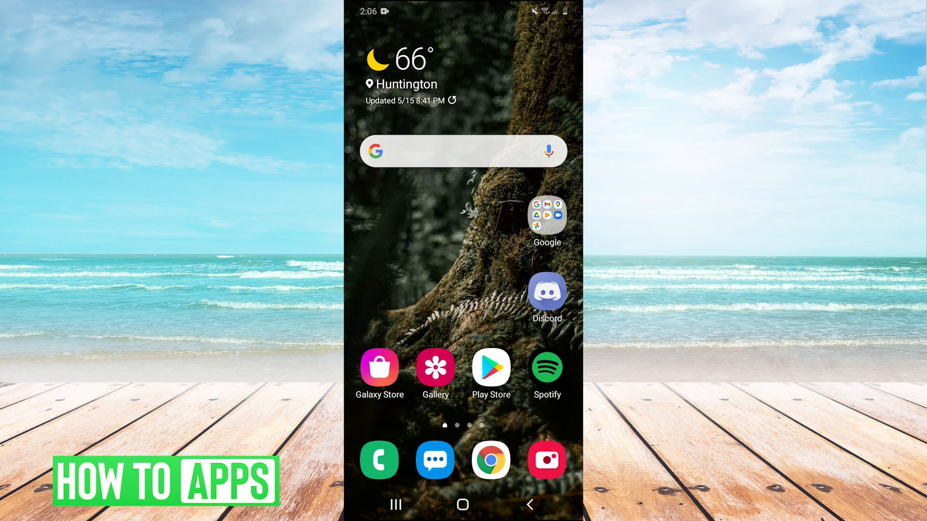
Step: Launch Discord from the home screen and skim the server sidebar to the direct messages list
{"action": "left_click", "coordinate": [545, 292]}
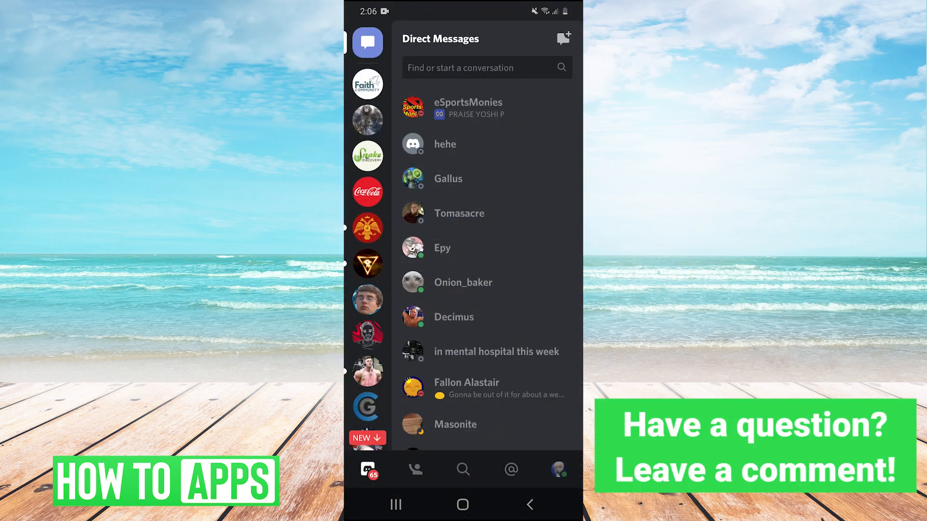
{"action": "scroll", "scroll_direction": "up", "scroll_amount": 3}
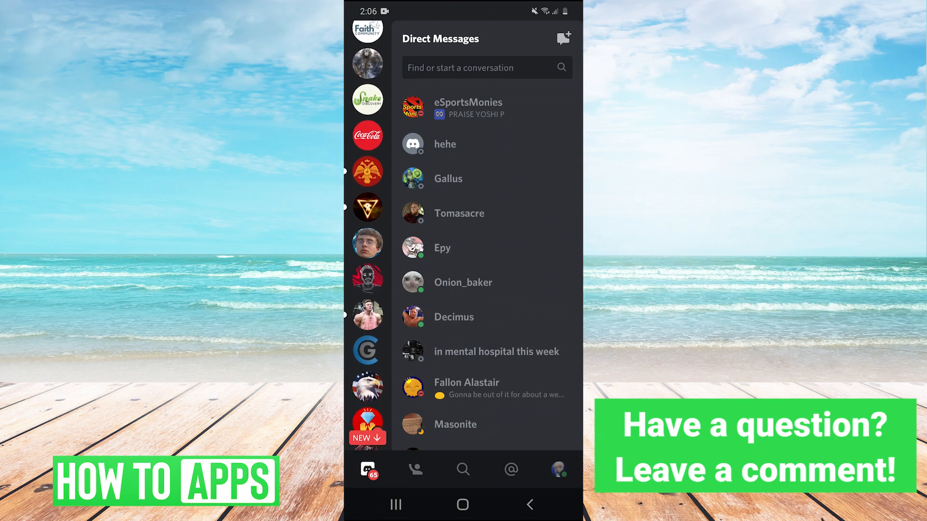
{"action": "scroll", "scroll_direction": "down", "scroll_amount": 3}
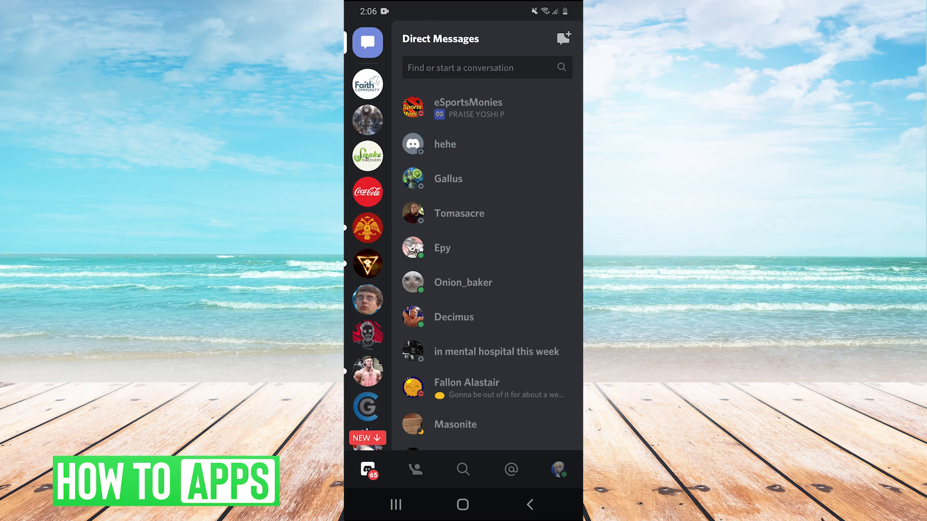
Step: Enter the Minecraft server, peek into #general, and bring up the server's options menu
{"action": "left_click", "coordinate": [367, 120]}
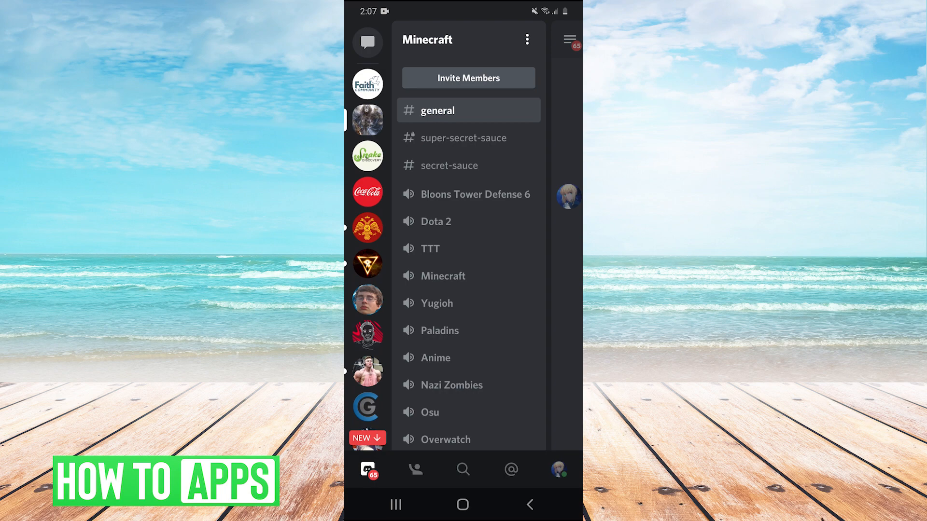
{"action": "left_click", "coordinate": [437, 110]}
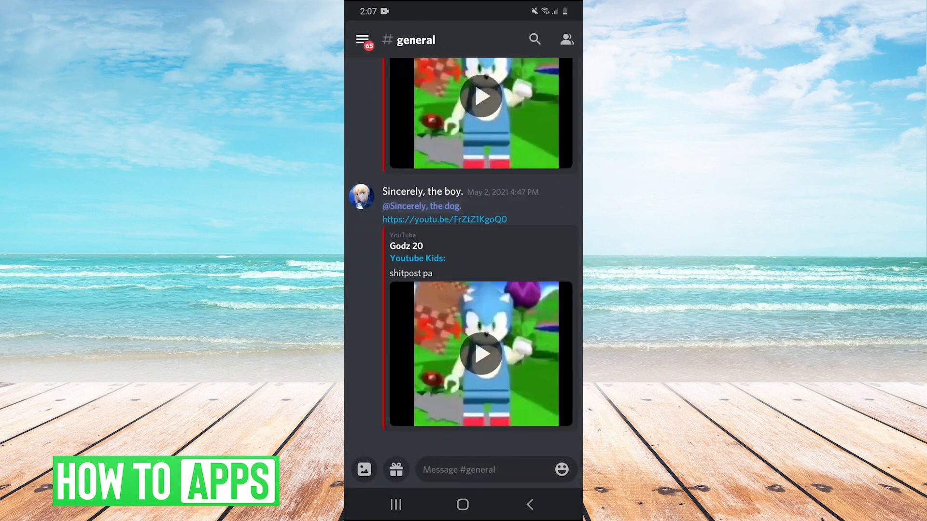
{"action": "left_click", "coordinate": [363, 39]}
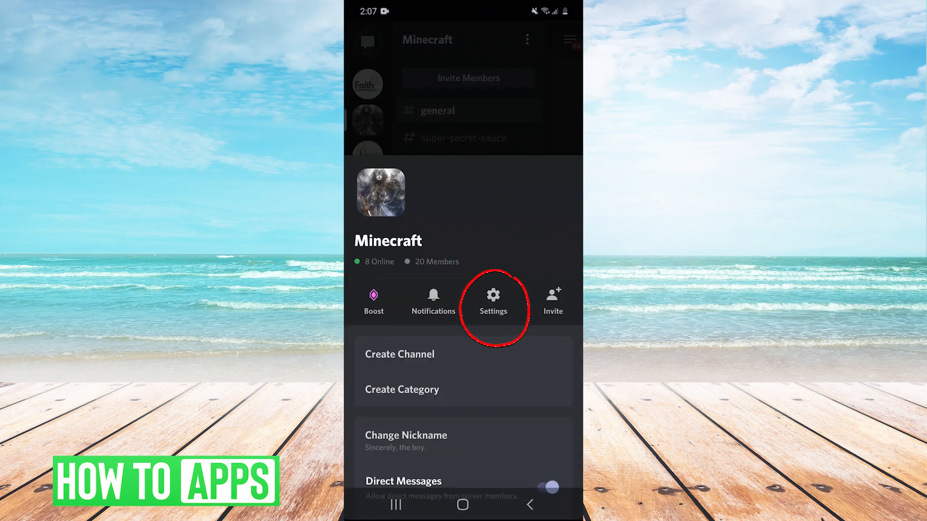
Step: Go into Server Settings and show the Bans list with Nokkusu and Zachary
{"action": "left_click", "coordinate": [492, 300]}
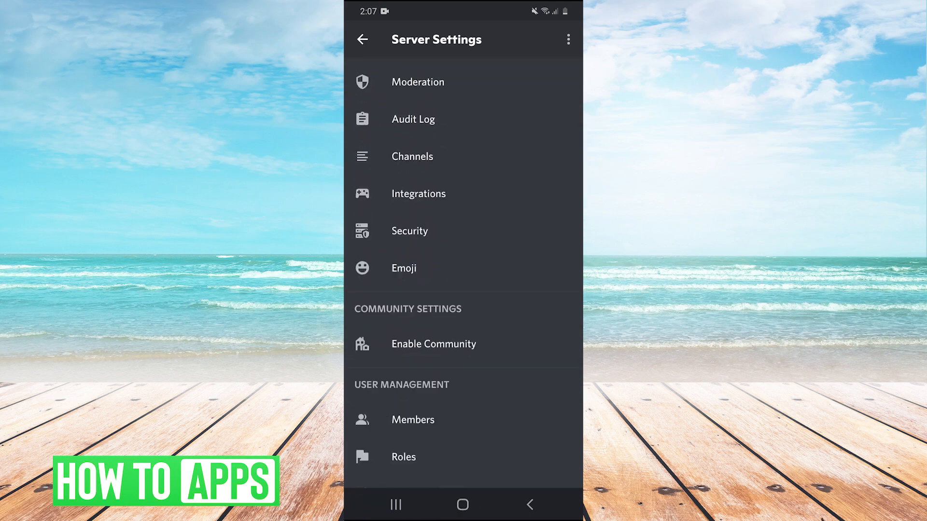
{"action": "scroll", "scroll_direction": "down", "scroll_amount": 3}
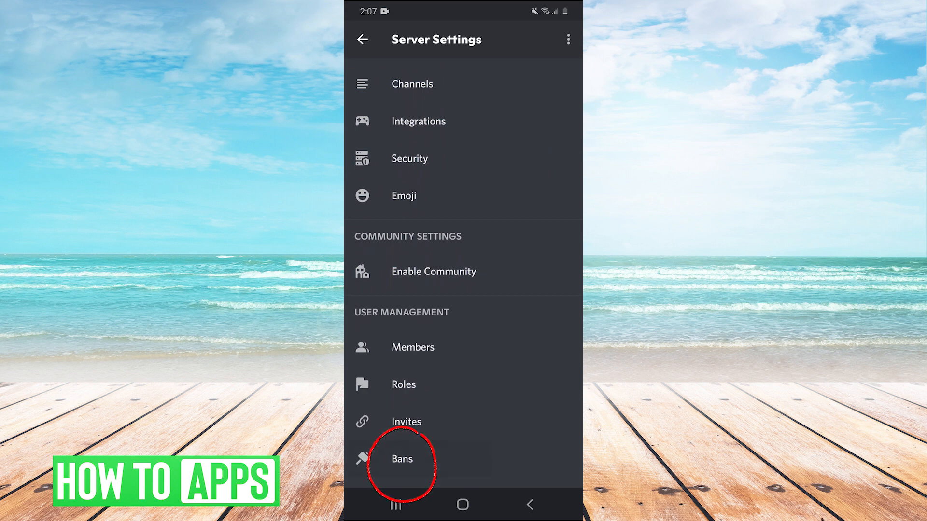
{"action": "left_click", "coordinate": [402, 459]}
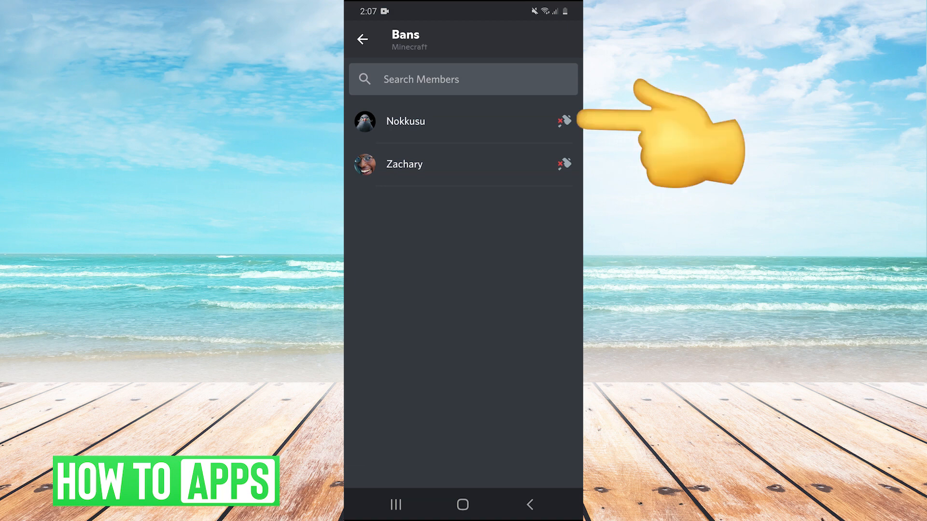
{"action": "left_click", "coordinate": [564, 121]}
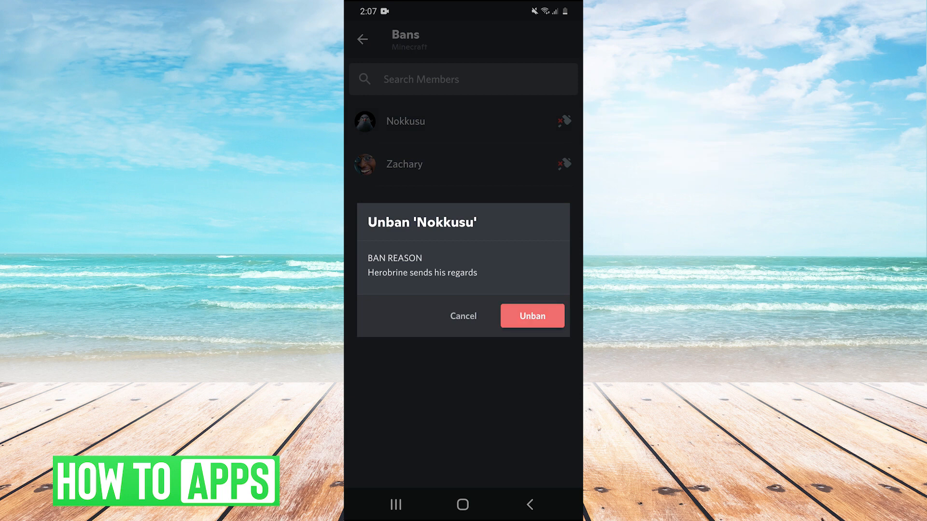
{"action": "left_click", "coordinate": [531, 315]}
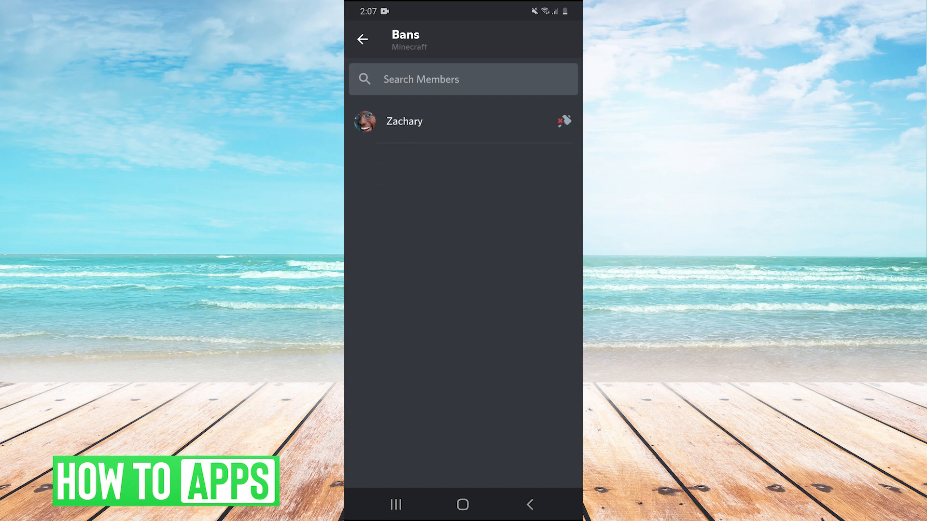
{"action": "left_click", "coordinate": [562, 122]}
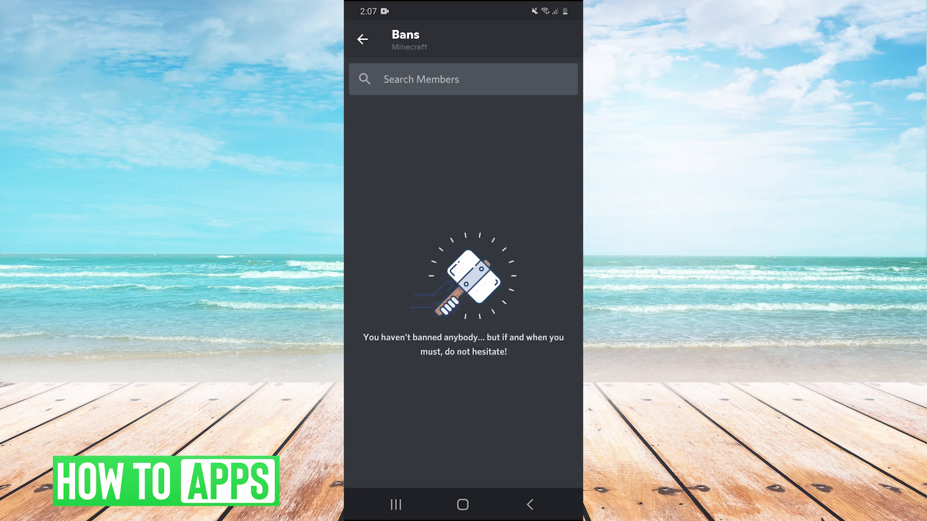
{"action": "left_click", "coordinate": [463, 504]}
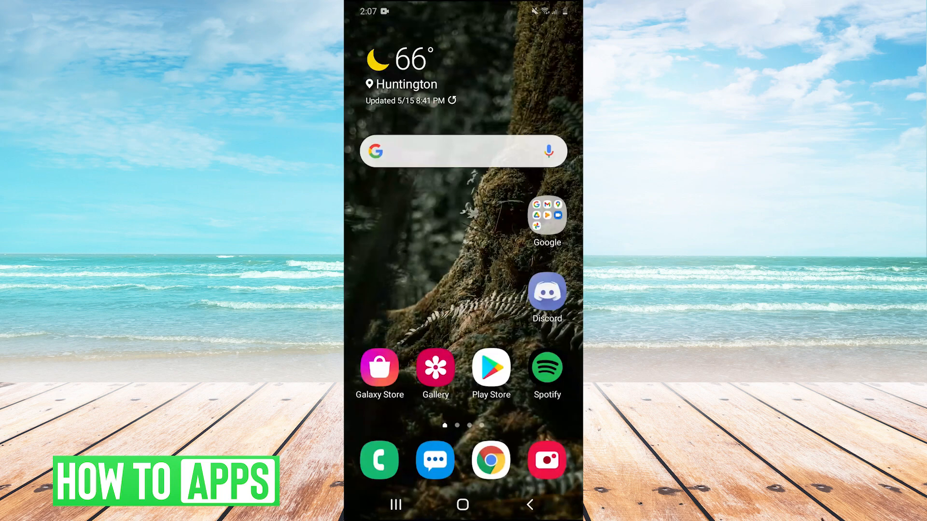